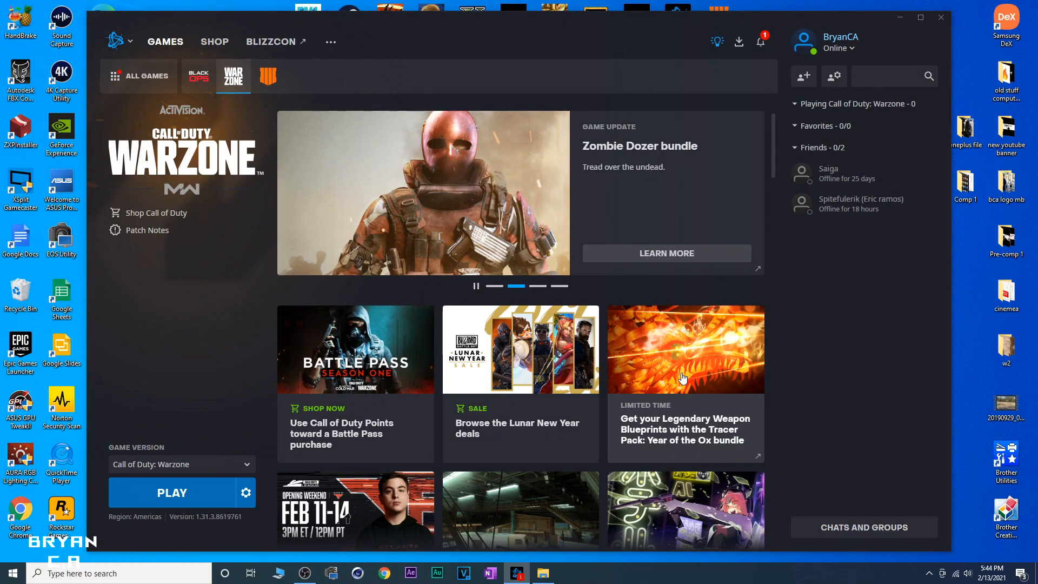
mouse_move(536, 412)
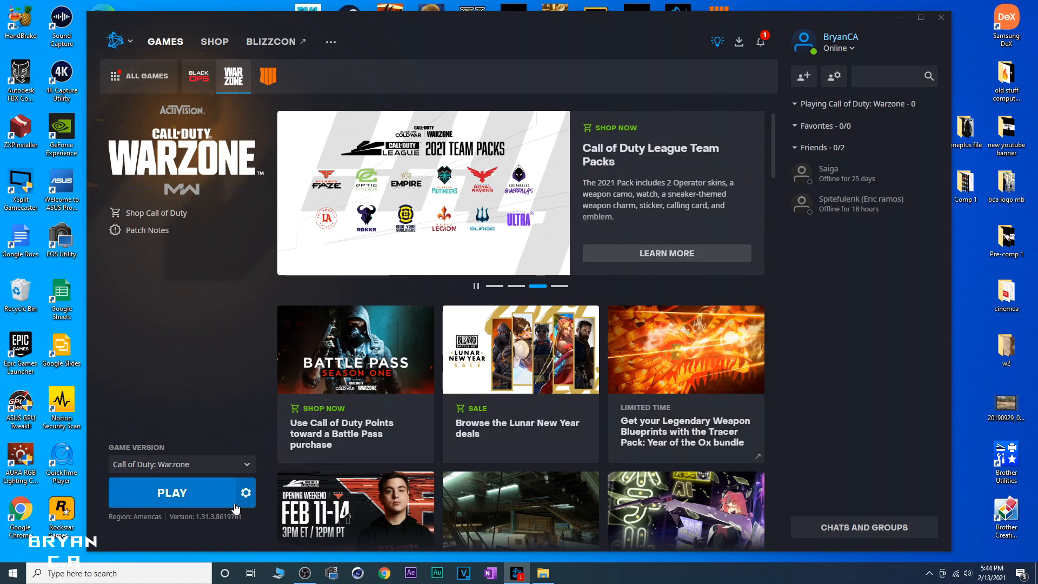
Open Game Settings for Call of Duty: Warzone from the gear beside Play.
left_click(247, 493)
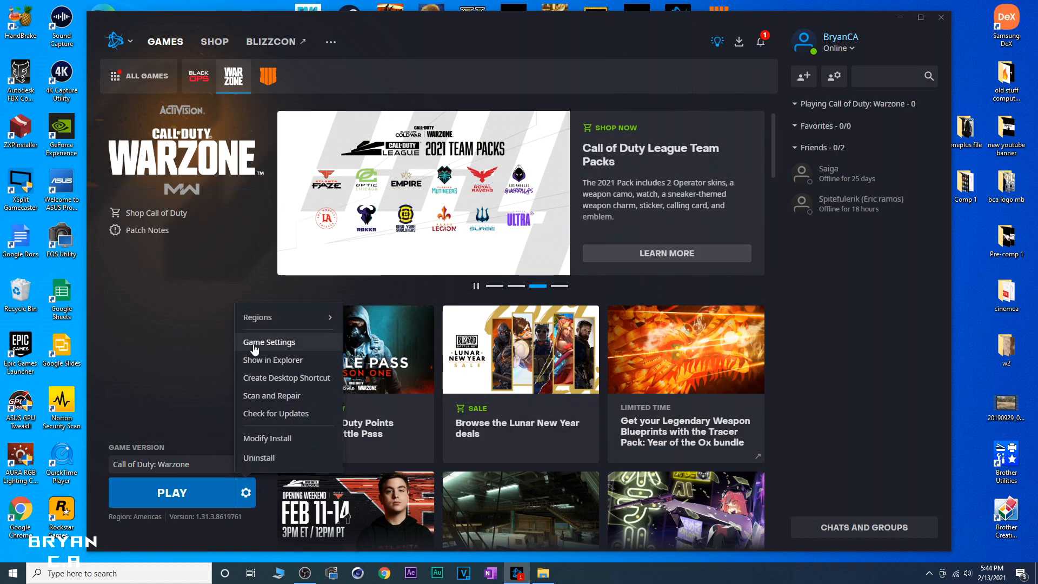
left_click(269, 342)
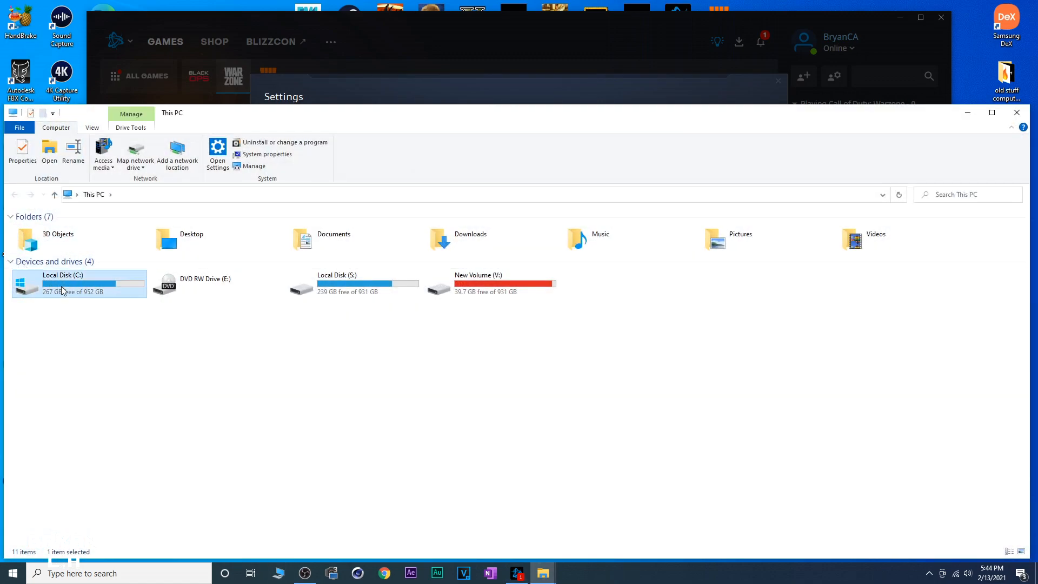
double_click(62, 283)
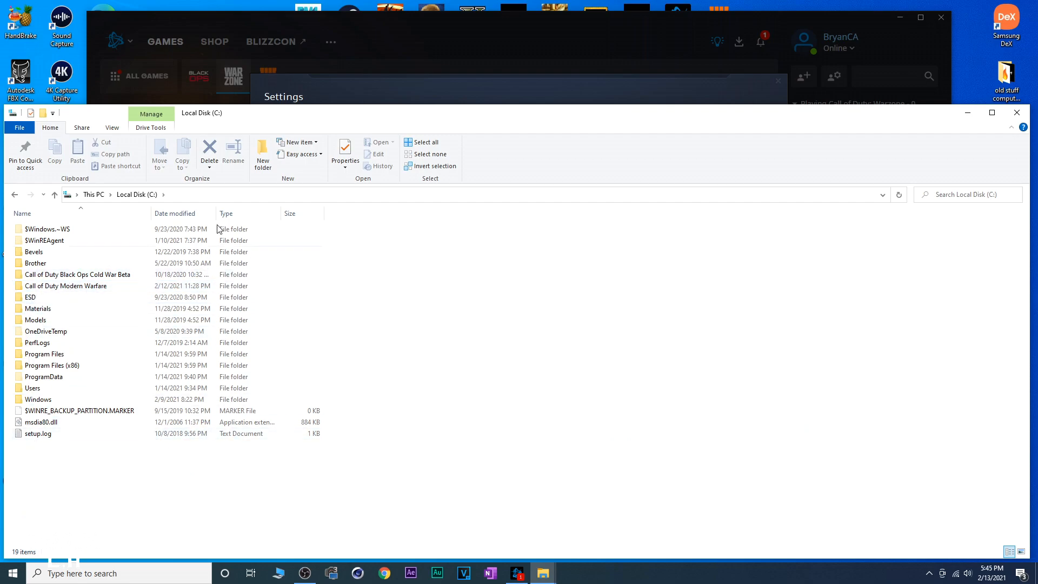
left_click(463, 193)
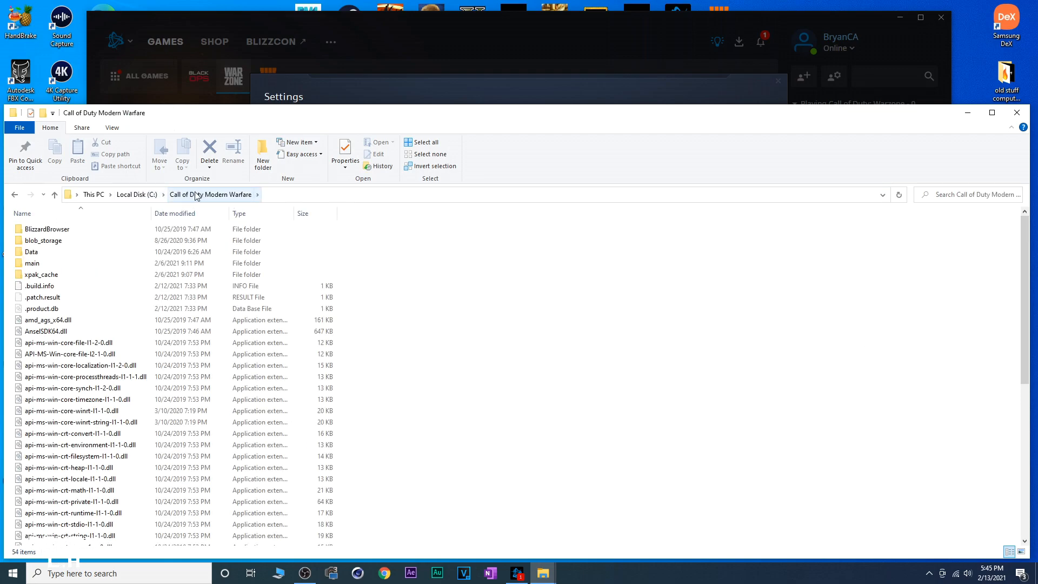
right_click(212, 193)
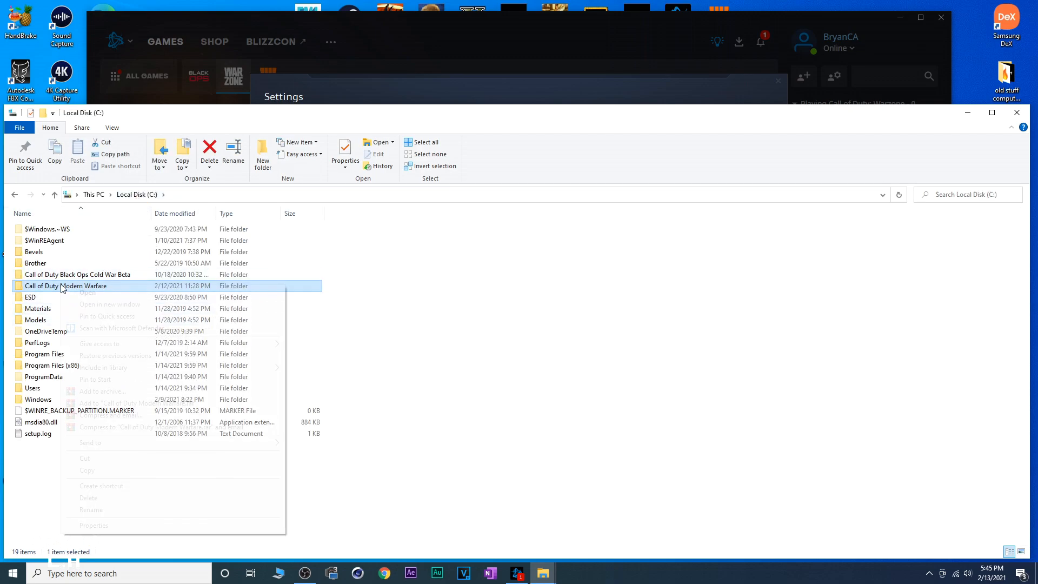
left_click(93, 525)
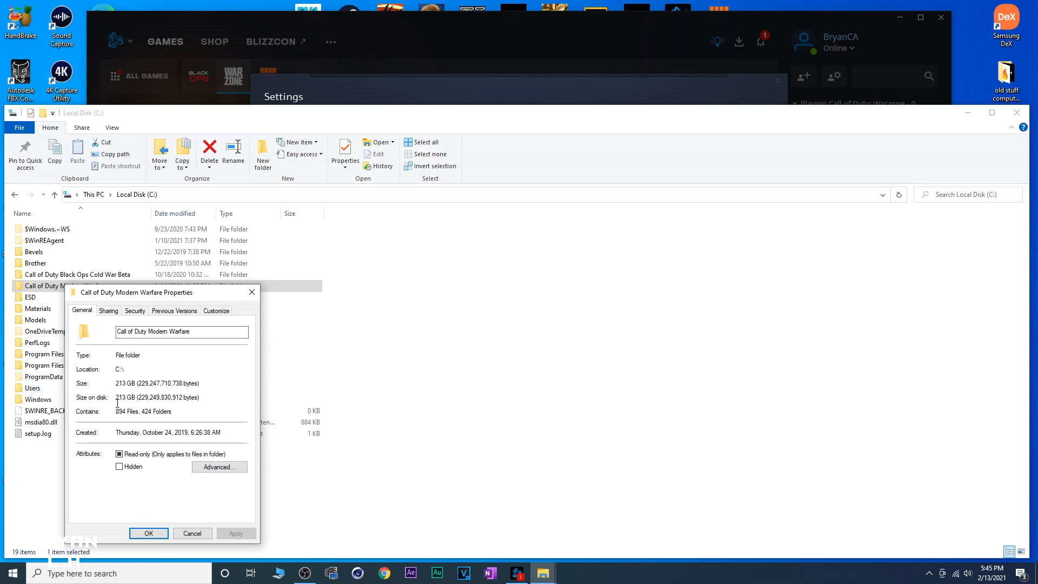
mouse_move(141, 428)
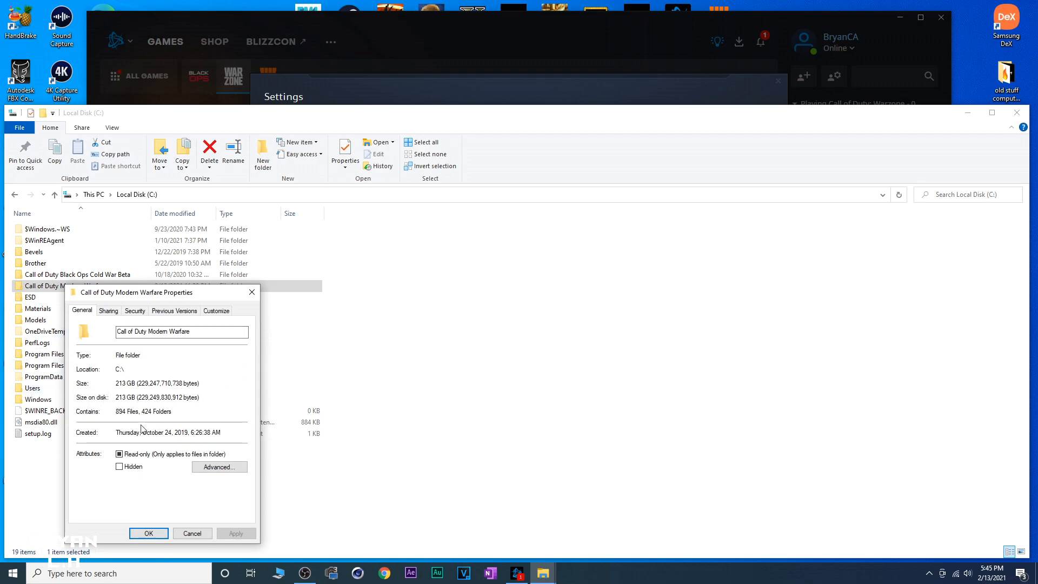
mouse_move(209, 369)
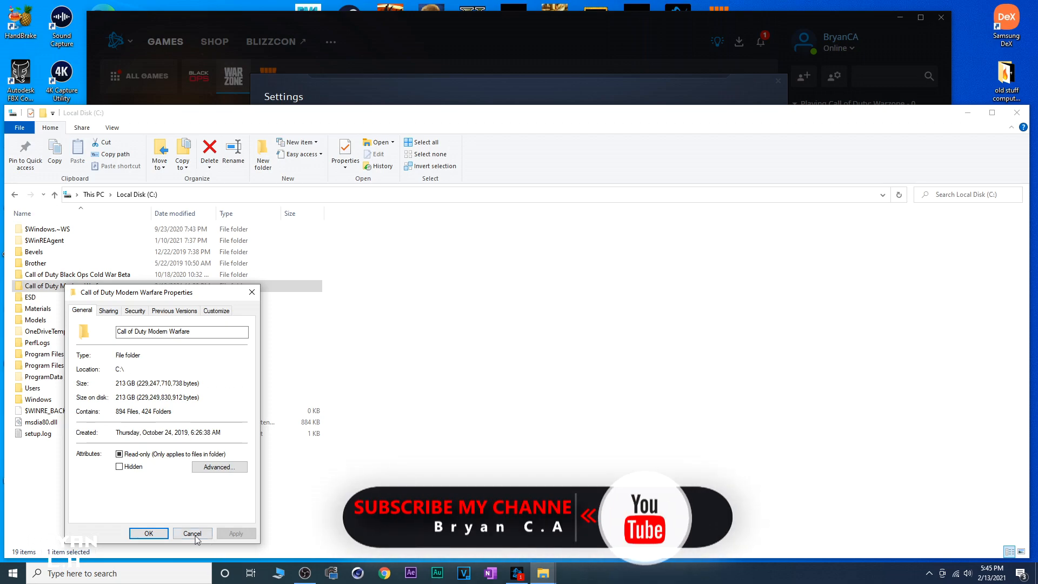
right_click(66, 285)
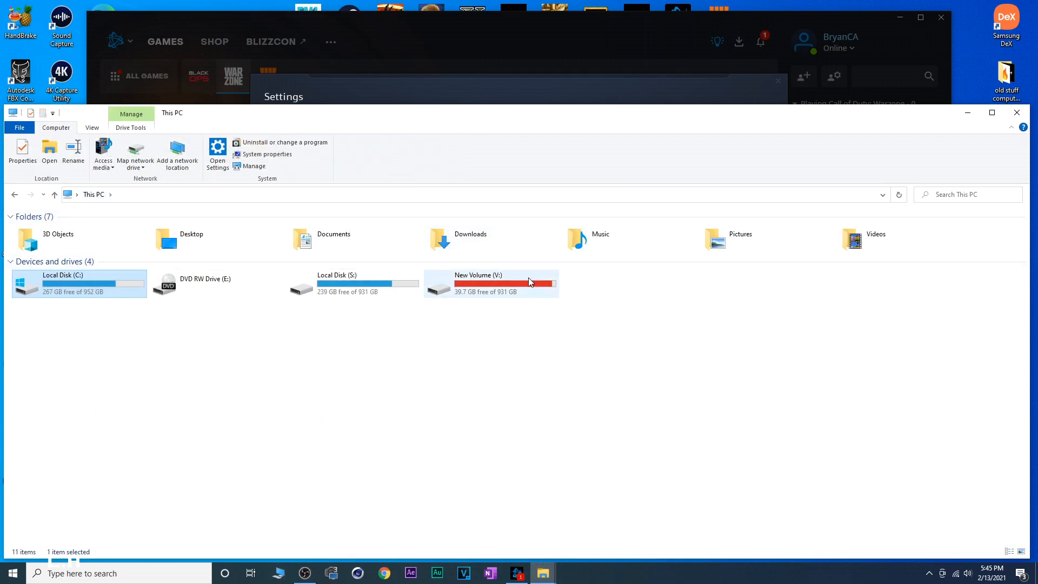
Paste the Call of Duty Modern Warfare folder into the S: drive root and watch the copy progress.
double_click(337, 283)
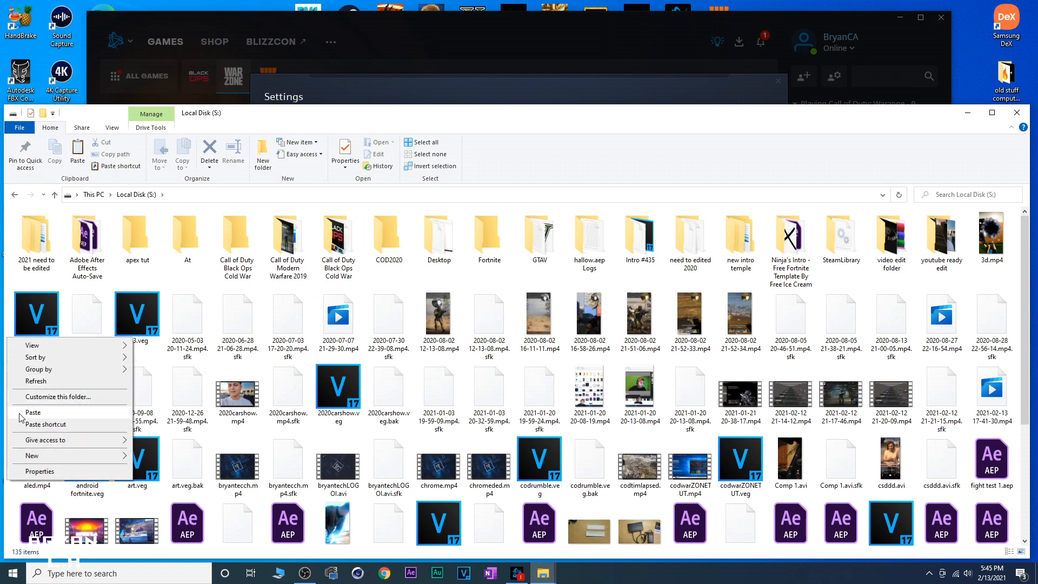
left_click(33, 412)
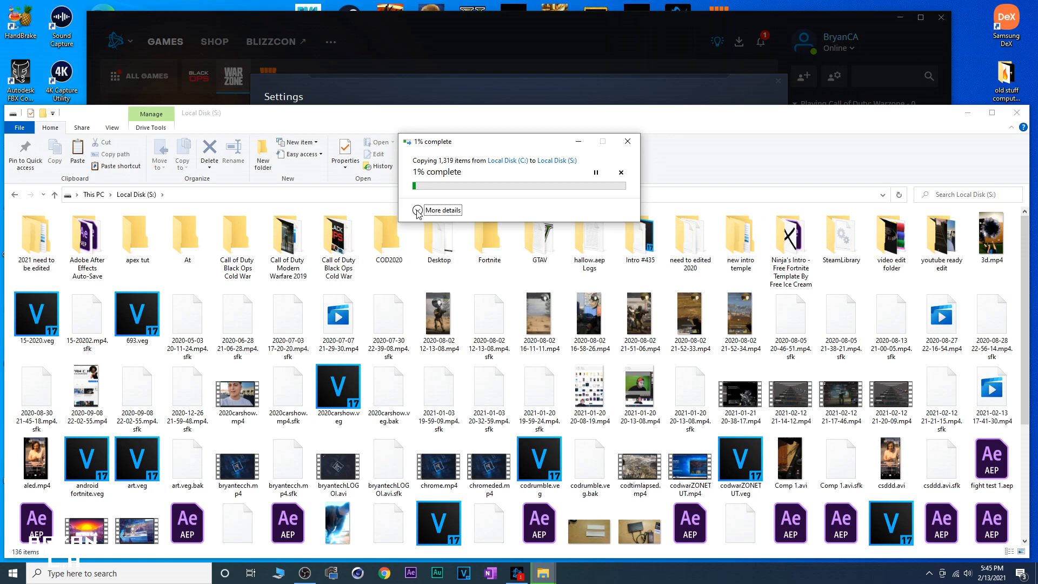
left_click(442, 209)
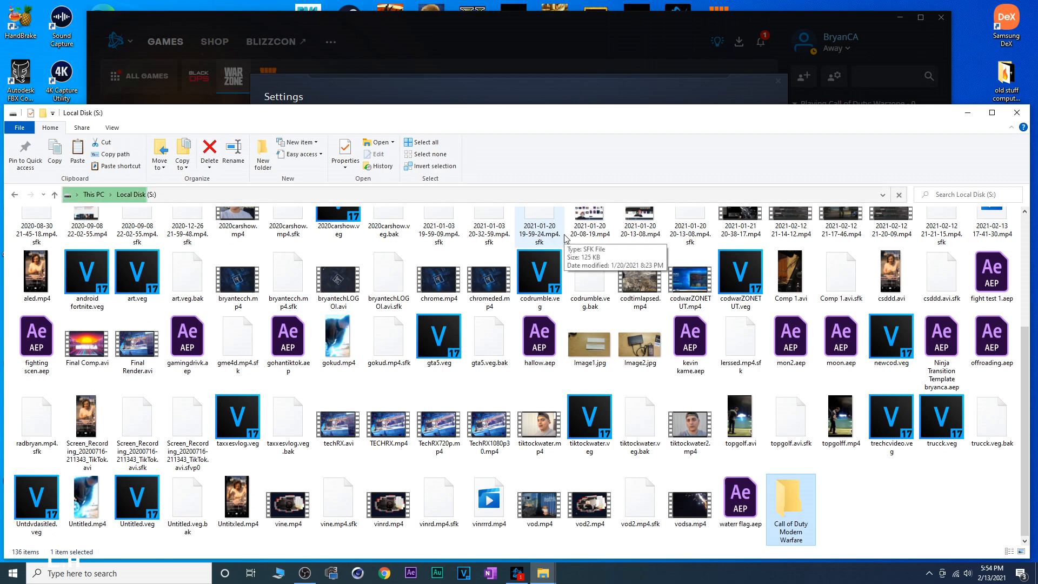
mouse_move(575, 251)
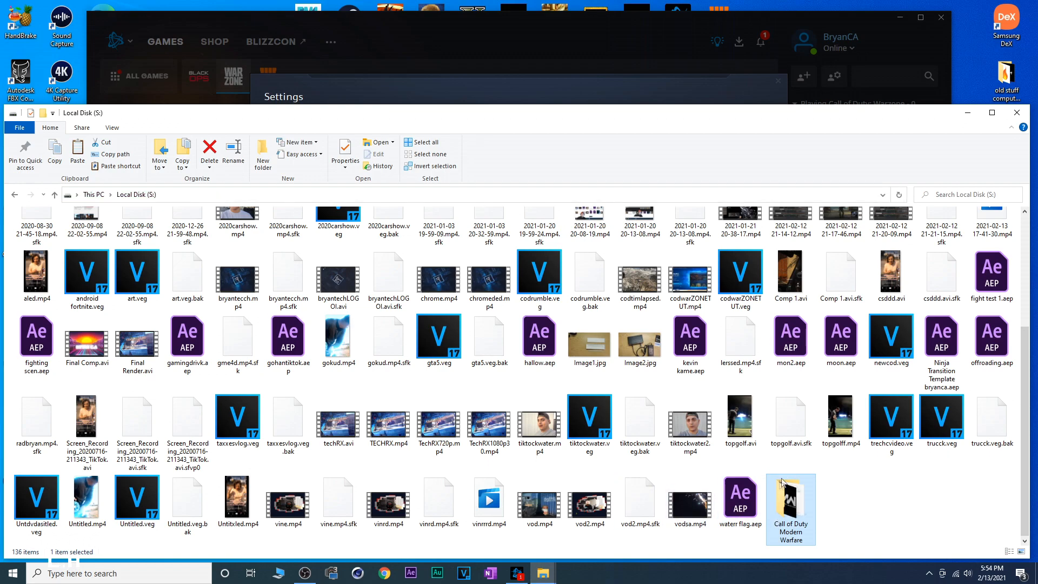
mouse_move(963, 118)
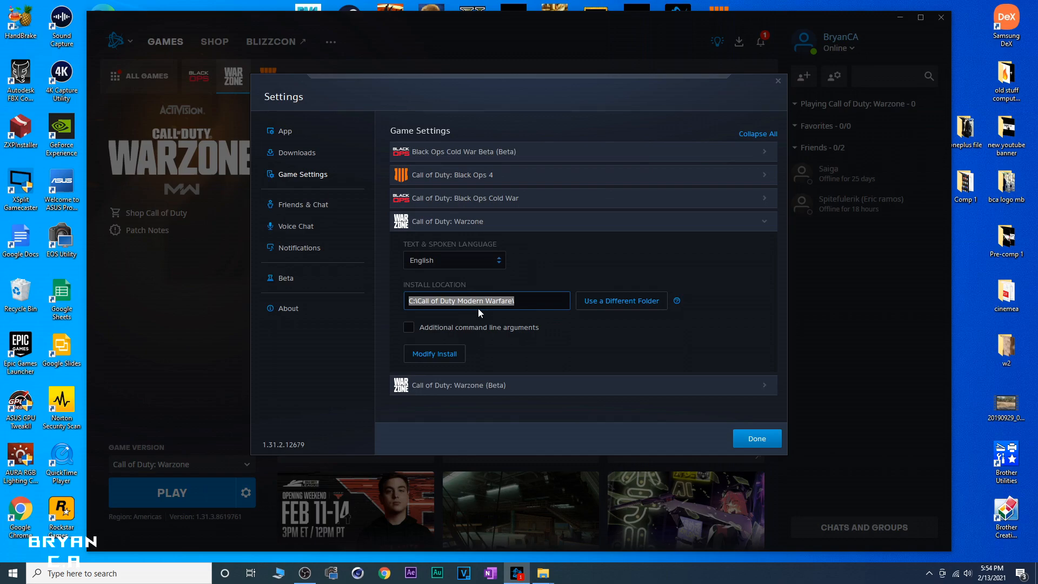
mouse_move(612, 303)
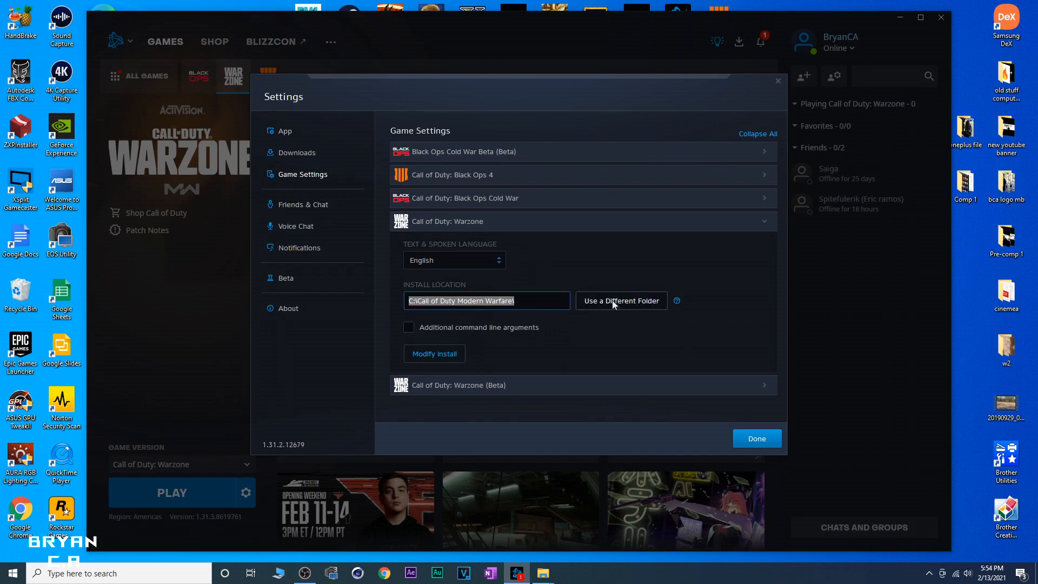
Point Warzone's install location to S:\Call of Duty Modern Warfare and confirm with Done.
left_click(621, 301)
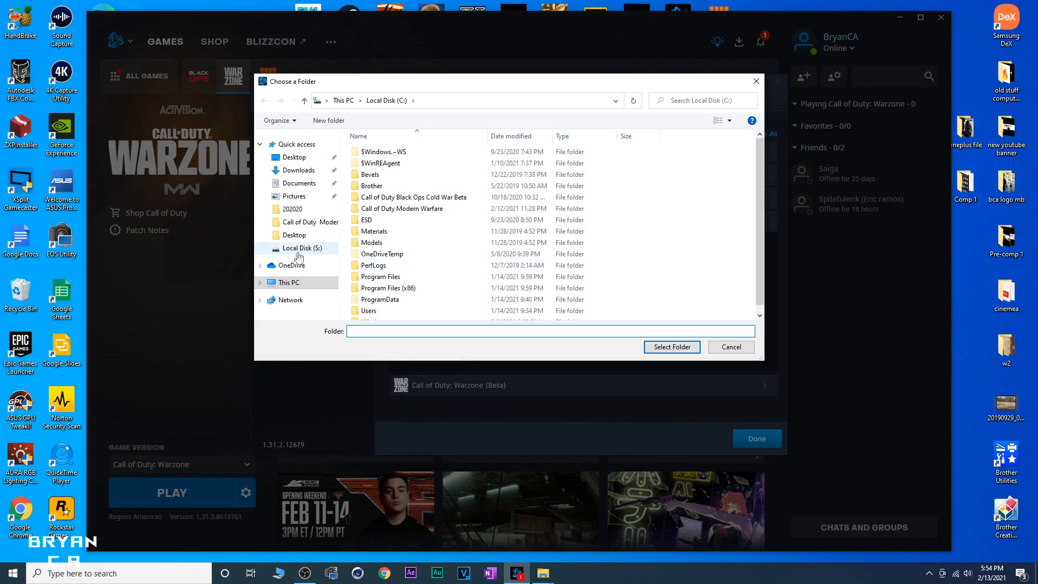
left_click(288, 282)
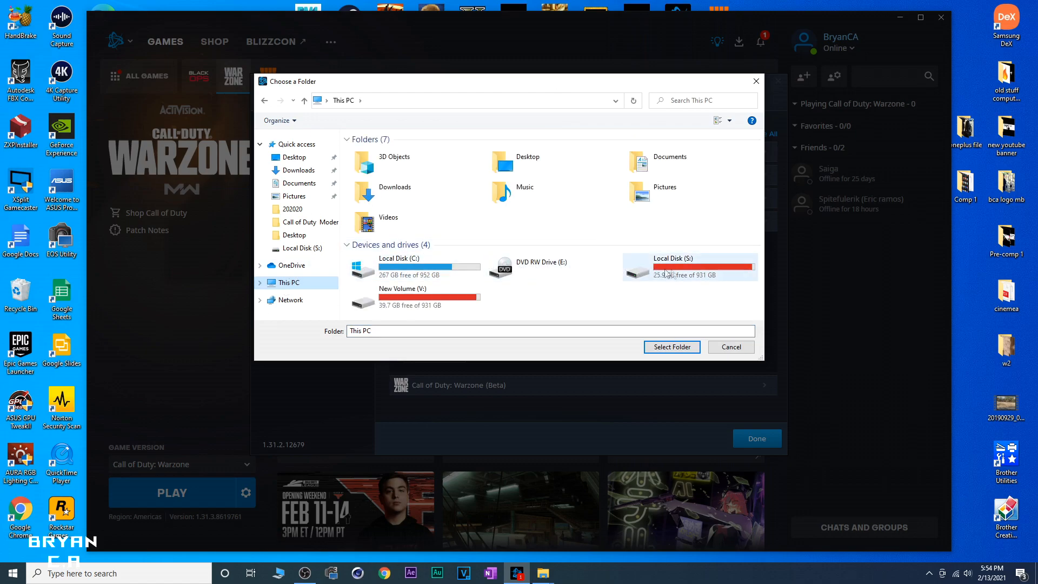
double_click(671, 265)
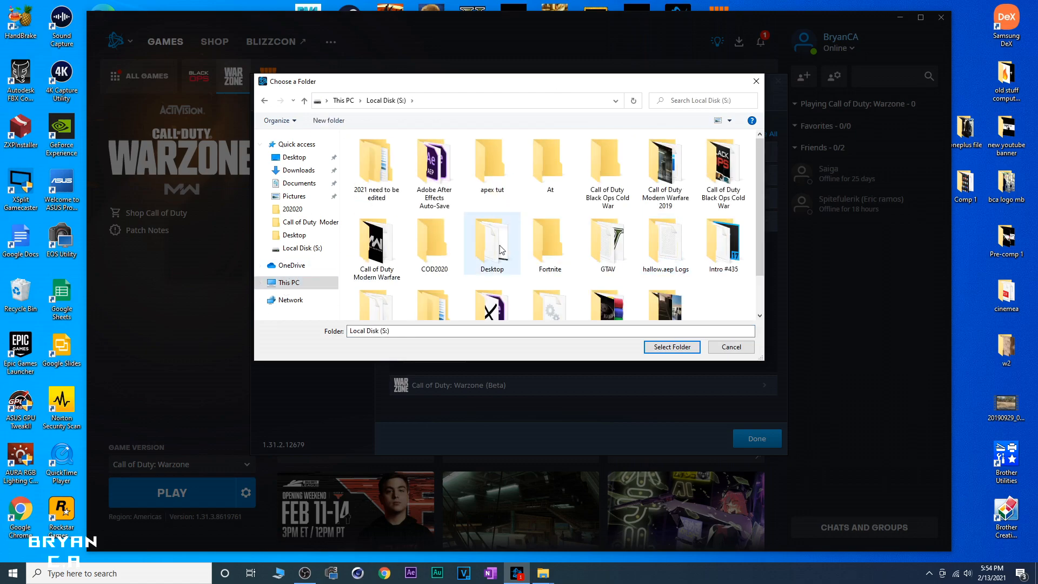
mouse_move(492, 243)
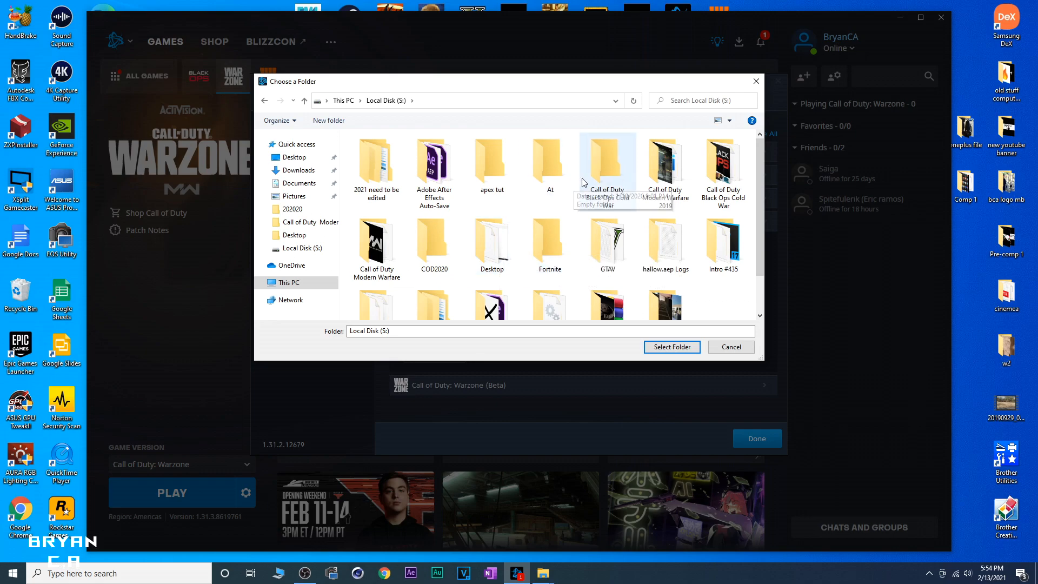
left_click(377, 245)
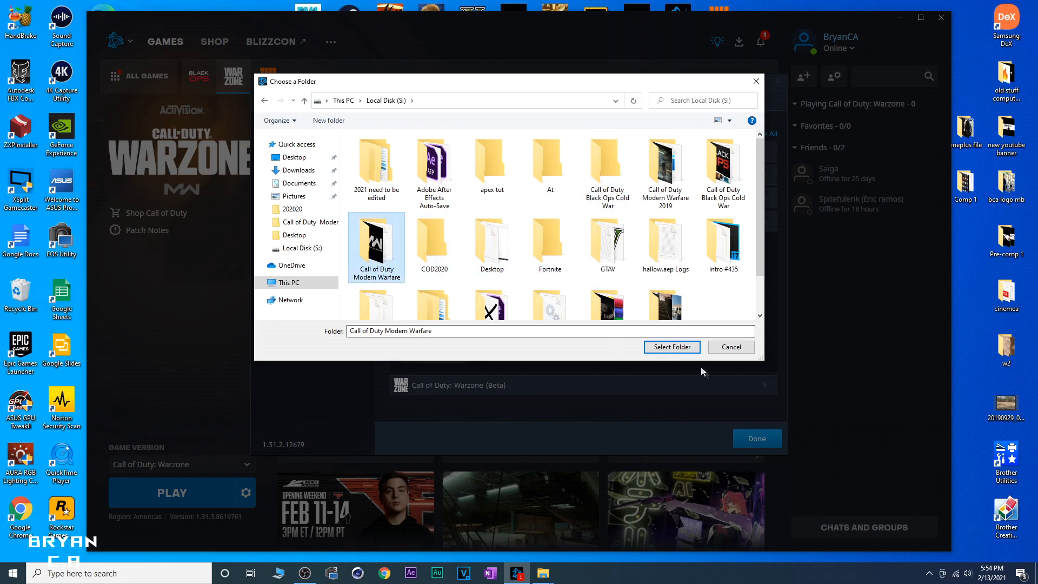
left_click(670, 347)
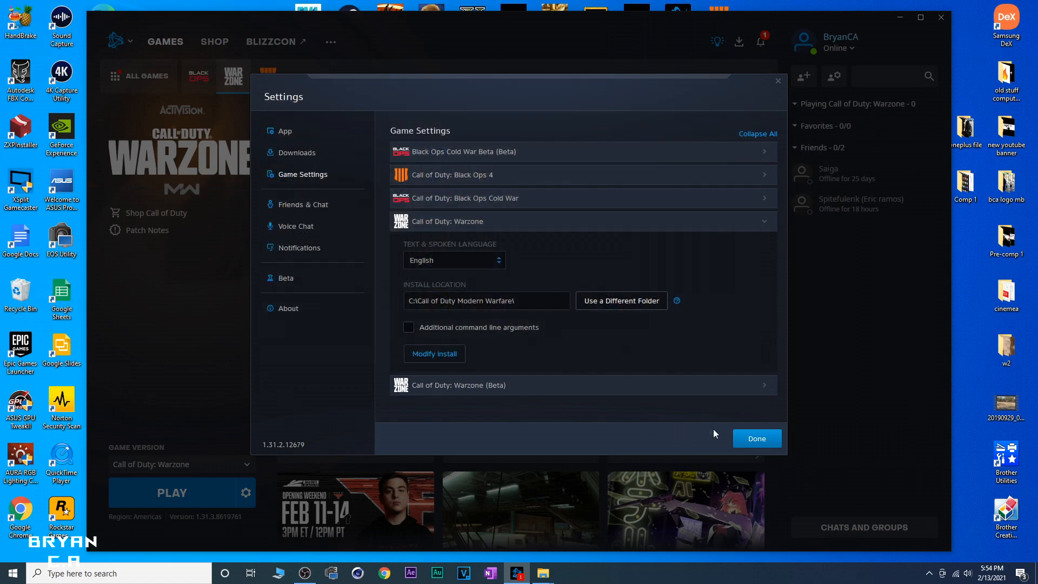
left_click(756, 438)
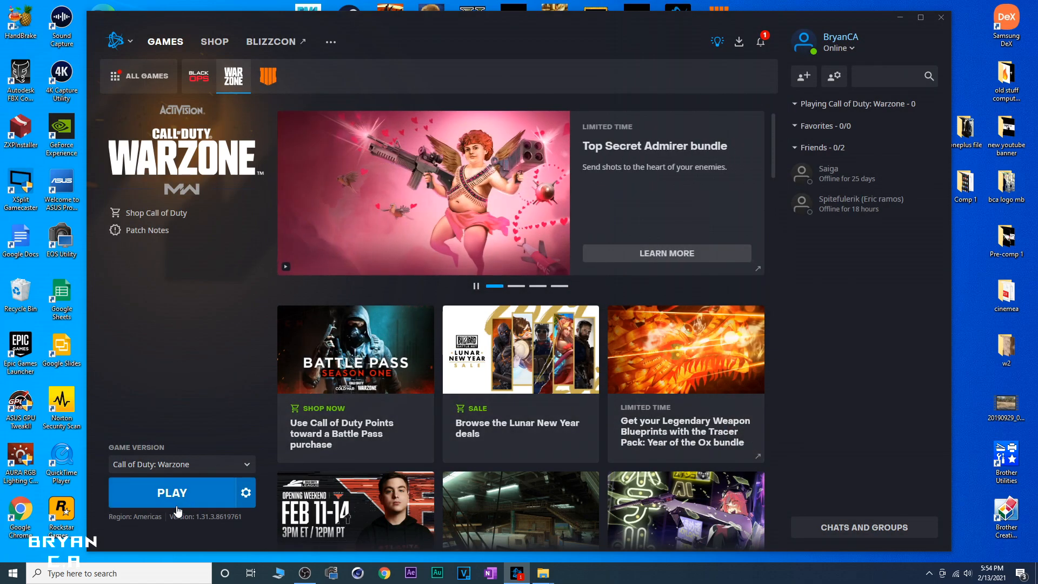
mouse_move(280, 573)
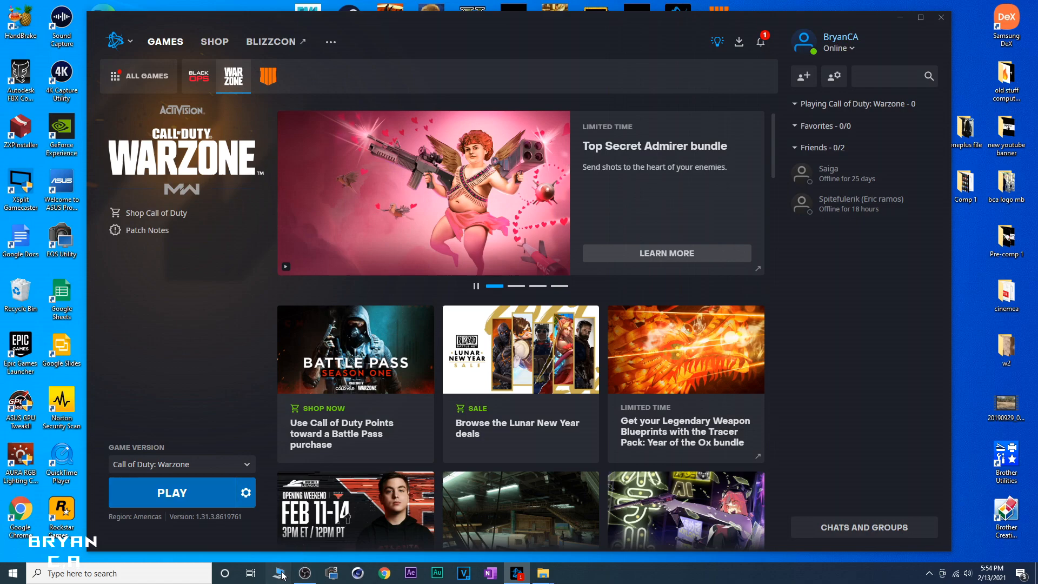
Permanently delete the old Call of Duty Modern Warfare folder from C:, confirming both prompts.
left_click(543, 573)
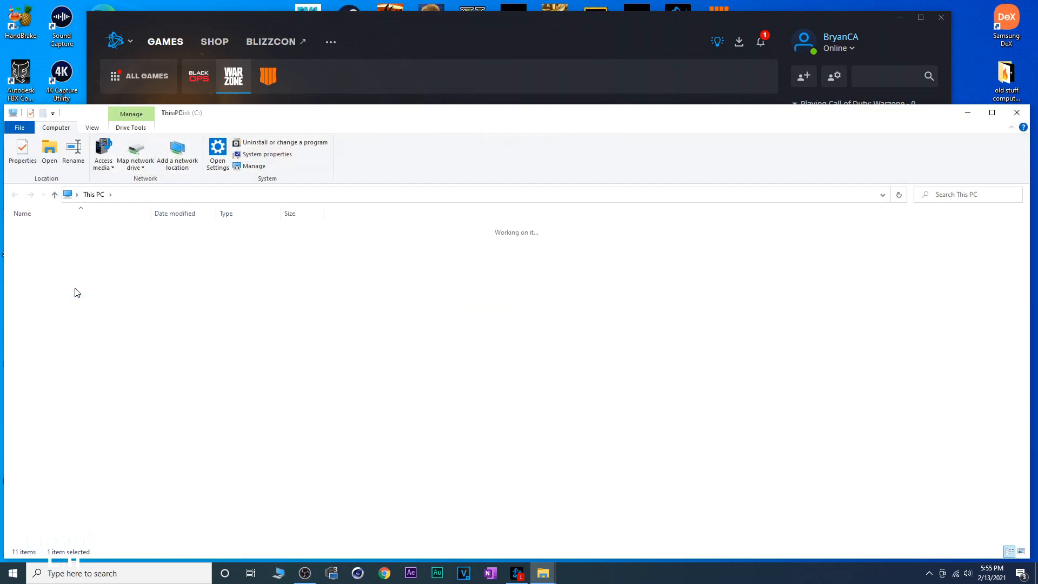
right_click(66, 285)
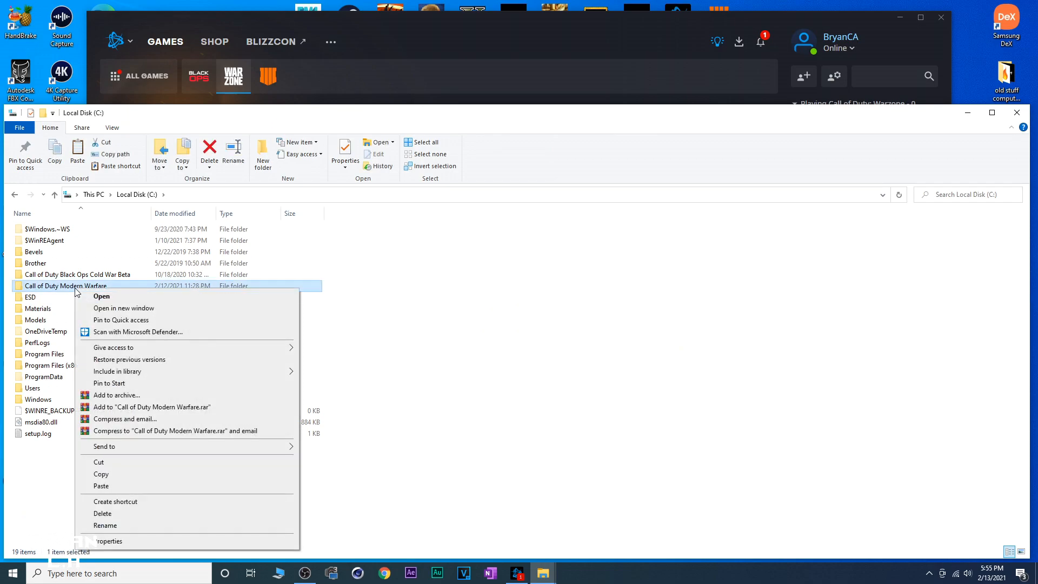
mouse_move(103, 513)
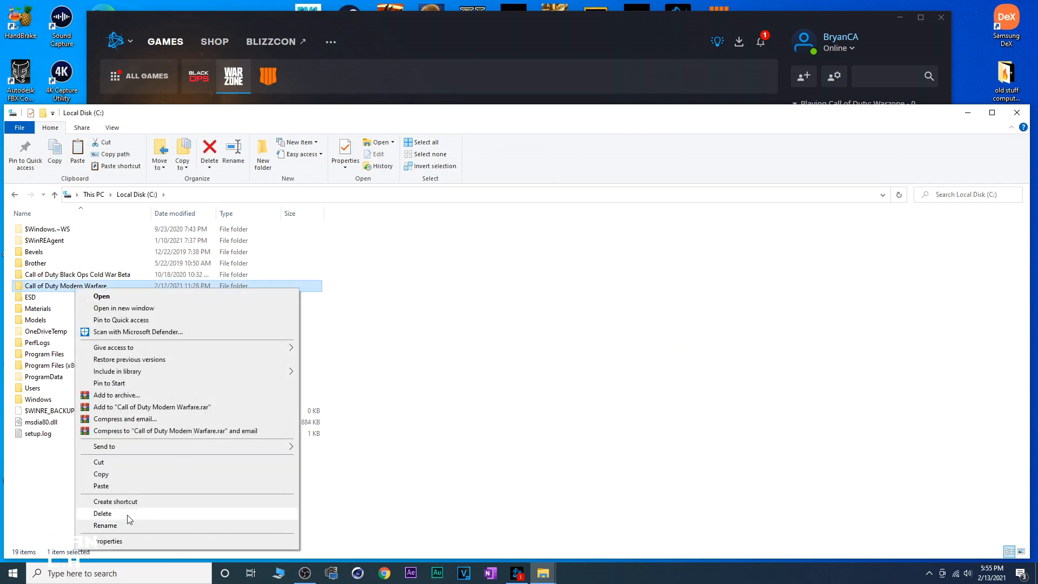
left_click(103, 512)
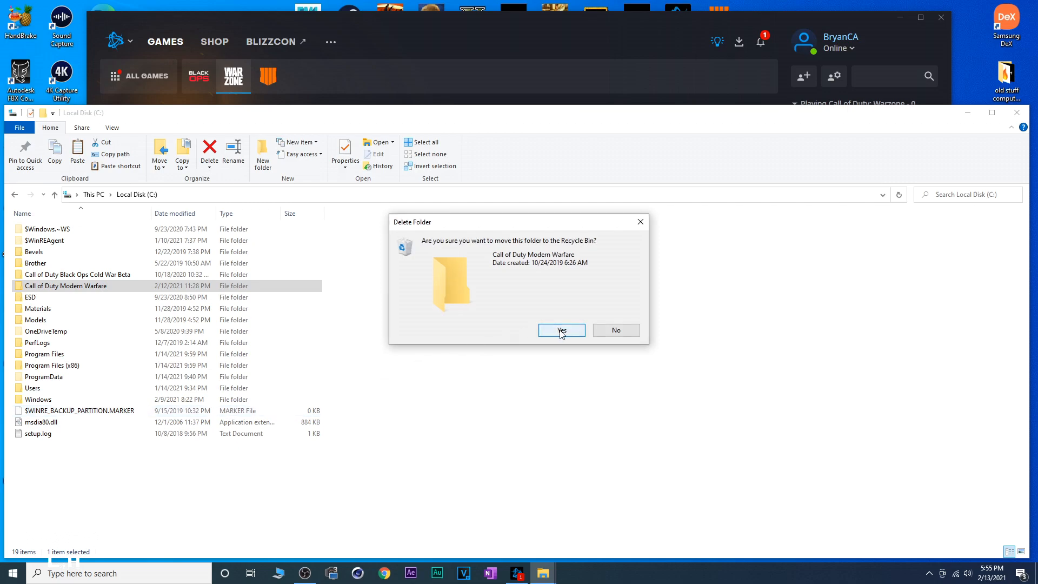
left_click(561, 330)
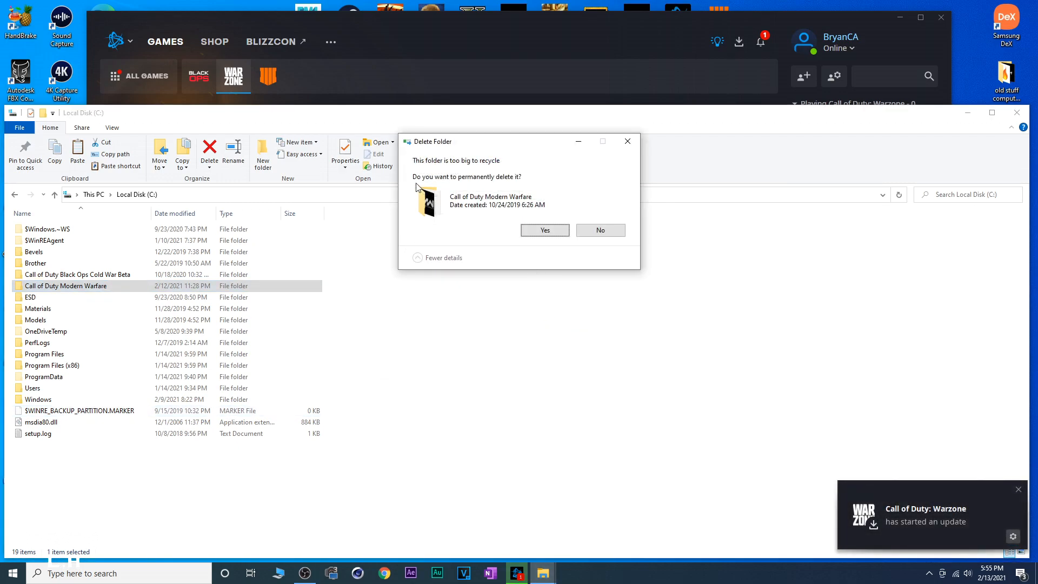
mouse_move(429, 184)
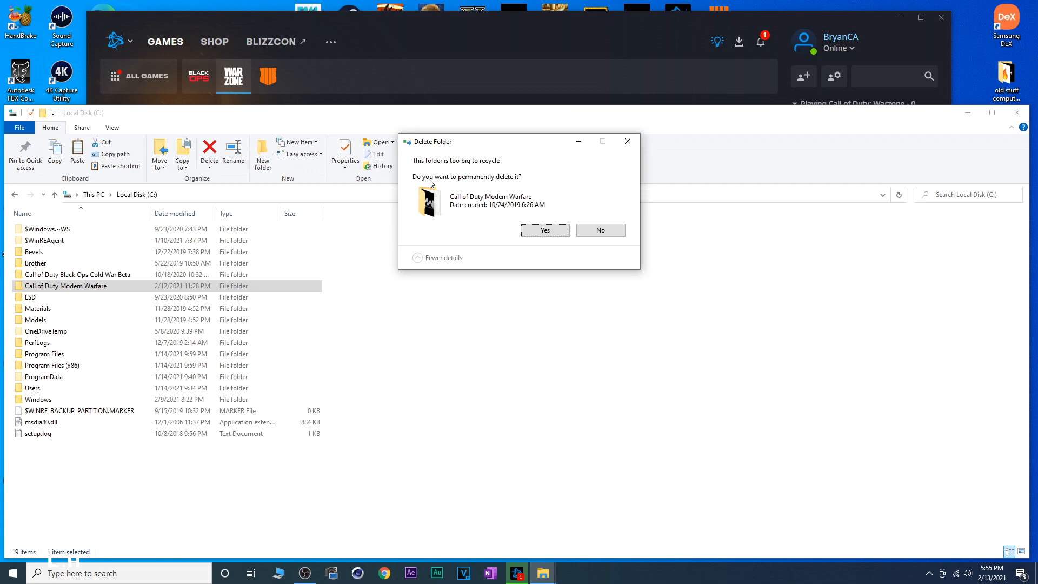
mouse_move(544, 230)
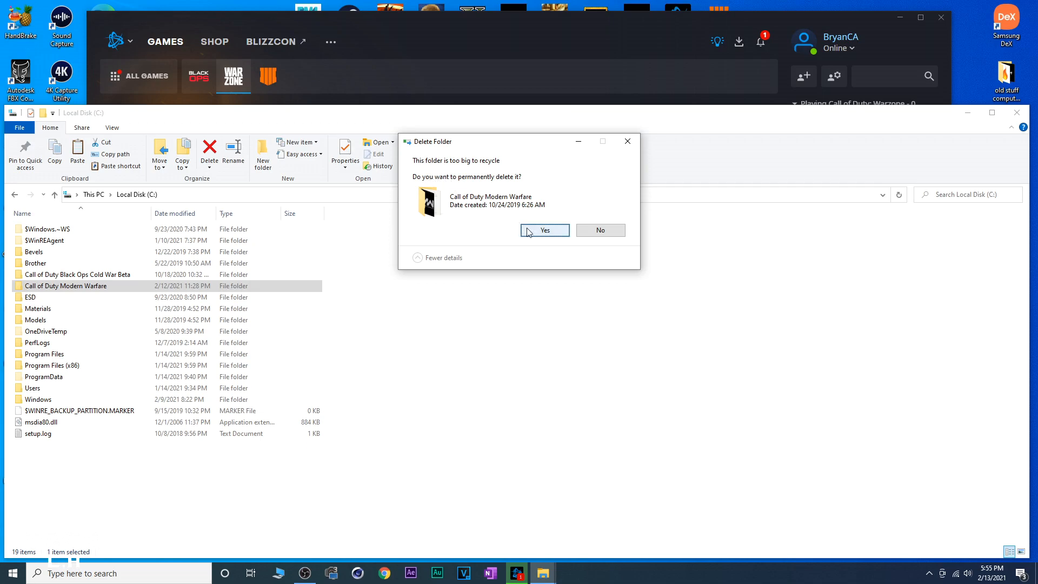
left_click(544, 229)
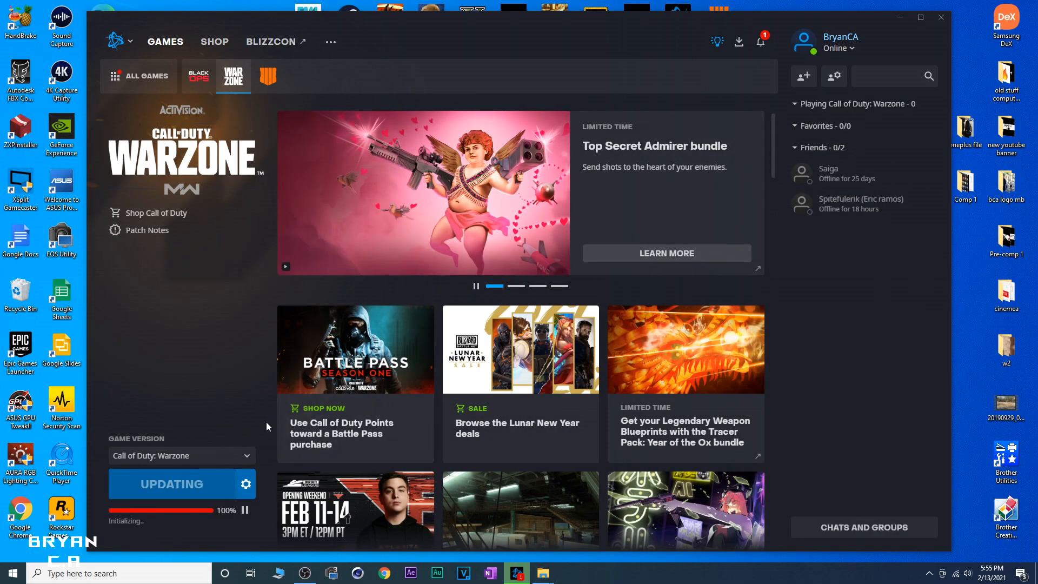
mouse_move(115, 523)
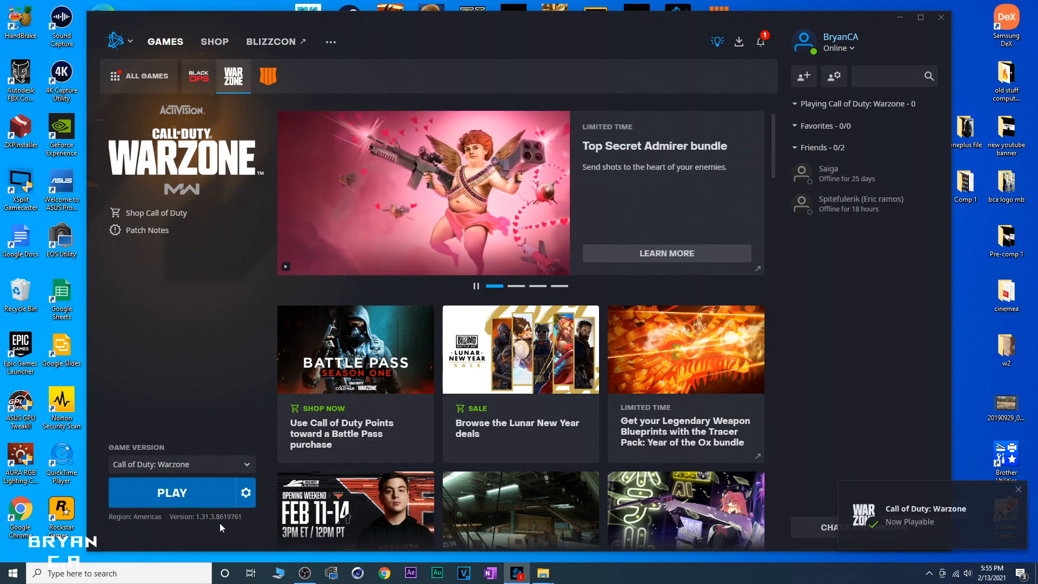
mouse_move(245, 493)
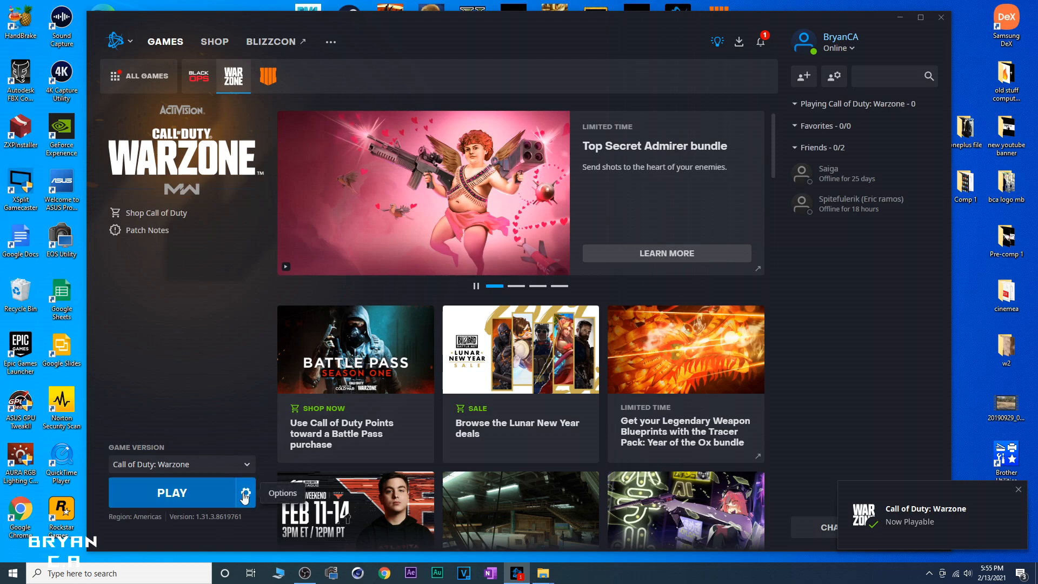
Verify Warzone's install location now reads S:\Call of Duty Modern Warfare\ in Game Settings.
left_click(246, 493)
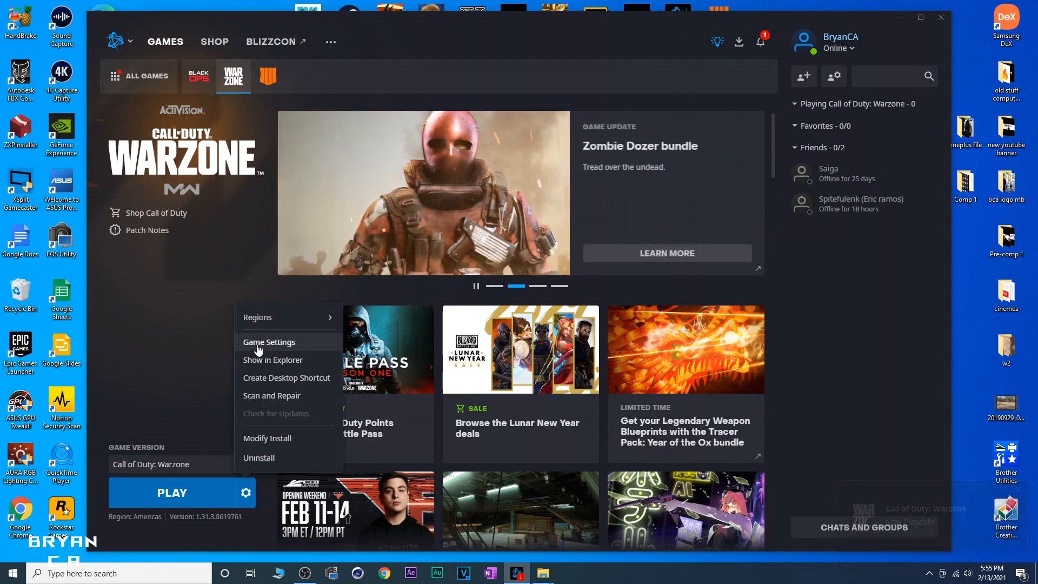
left_click(269, 342)
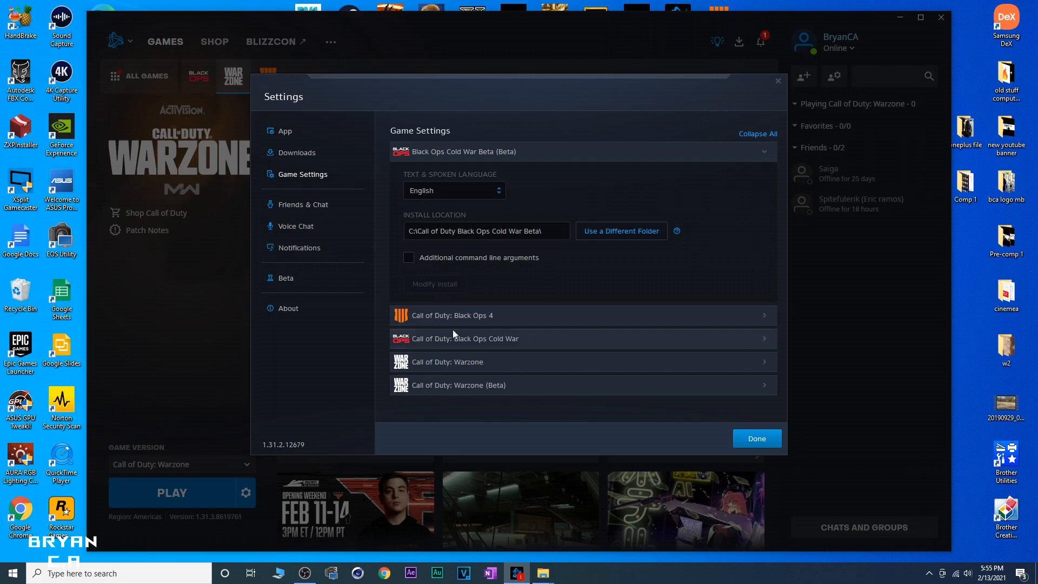
left_click(446, 361)
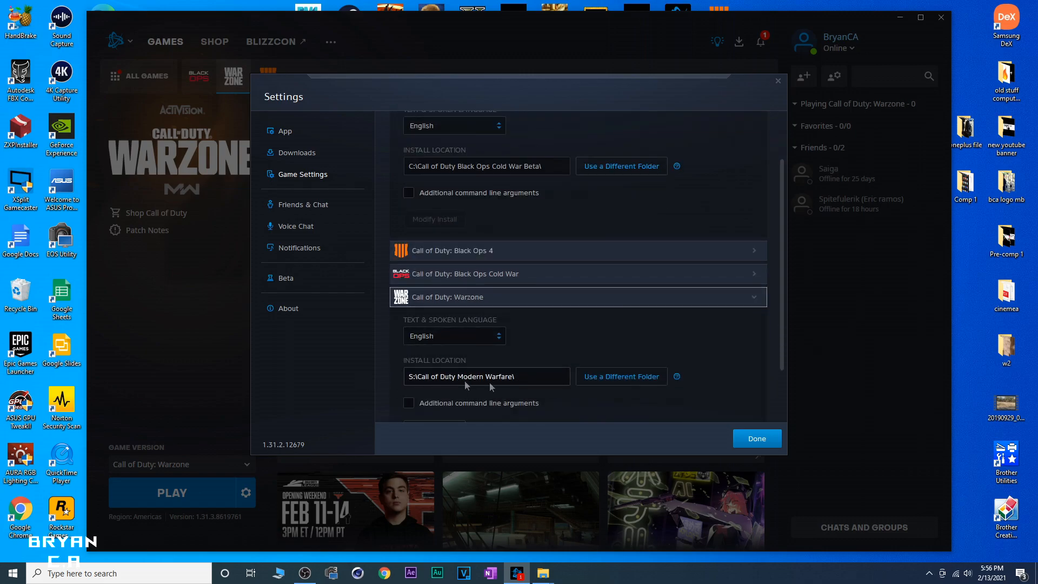
left_click(756, 438)
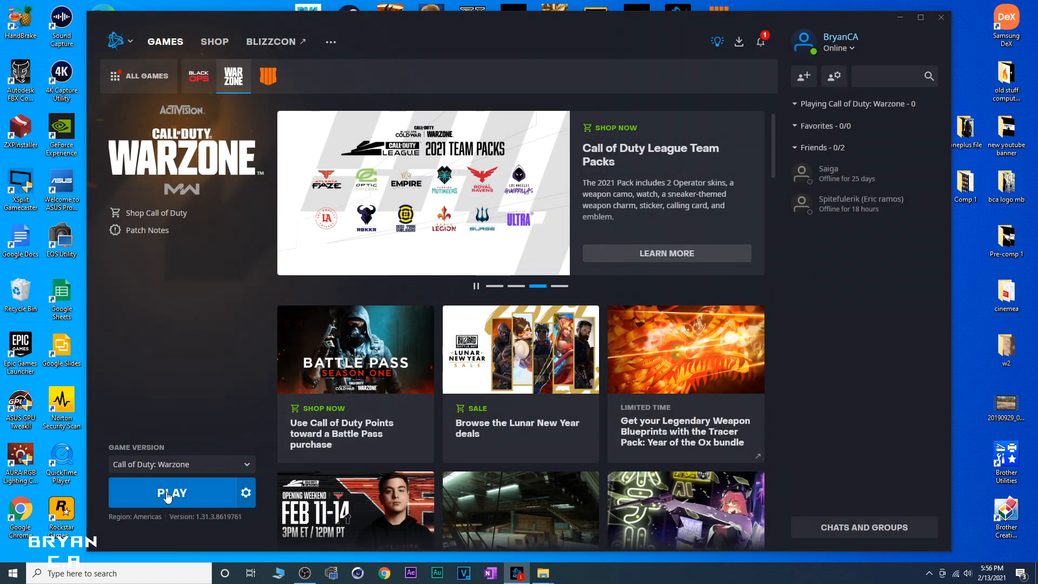
Launch Warzone from Battle.net and enter the Modern Warfare section of the main menu.
left_click(172, 493)
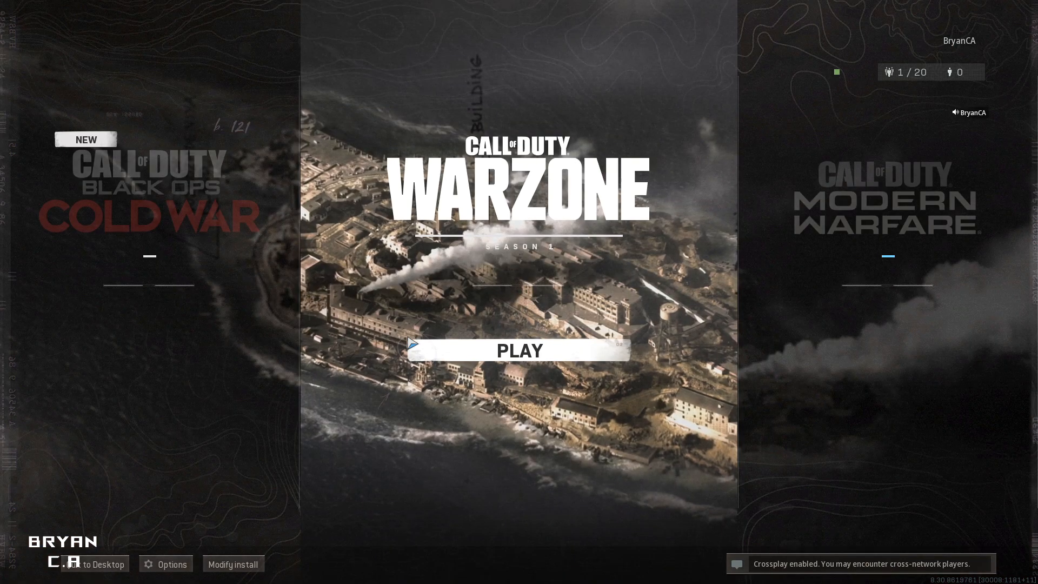
left_click(887, 193)
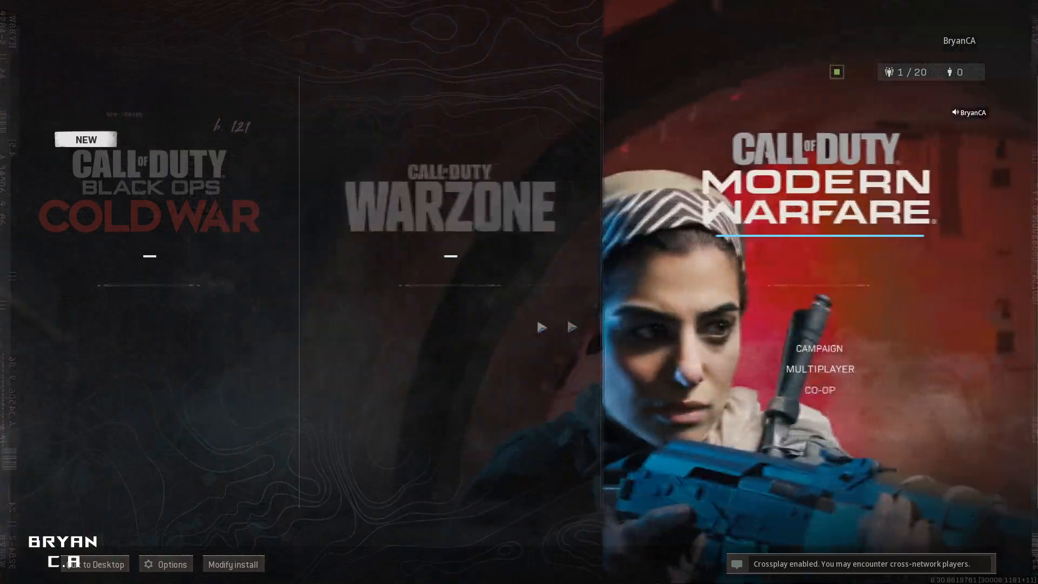